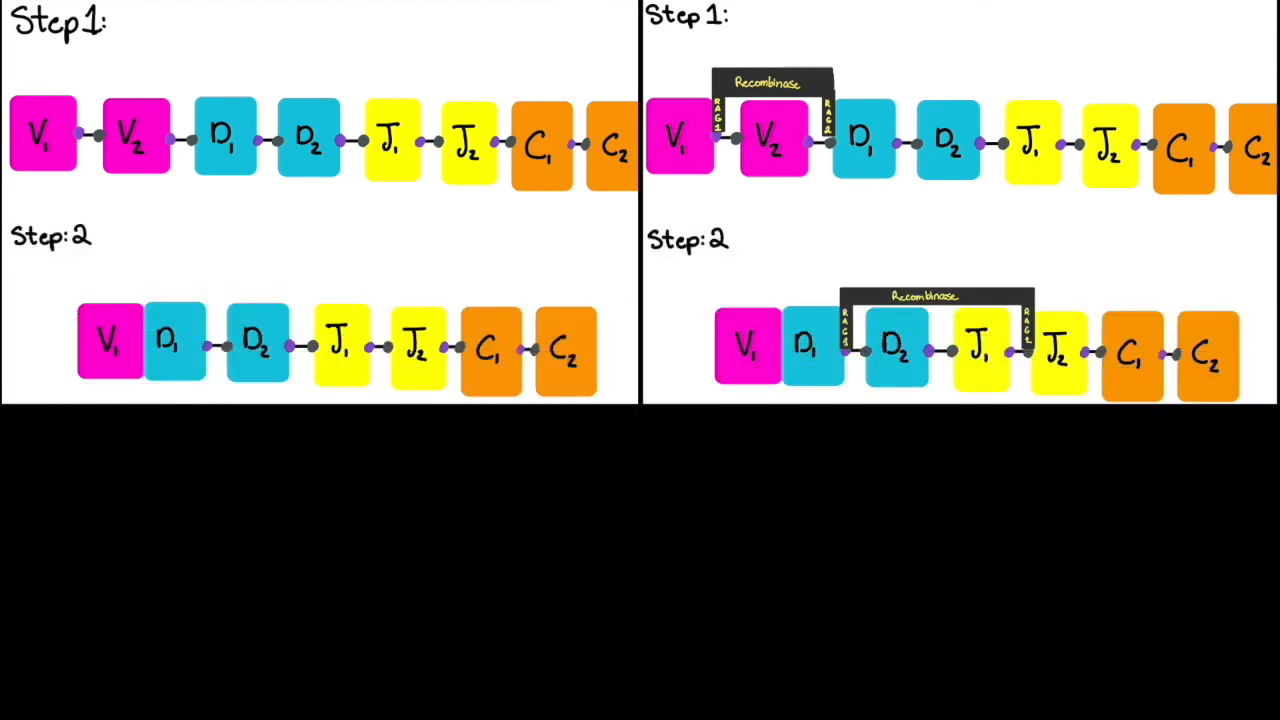
pyautogui.scroll(-3)
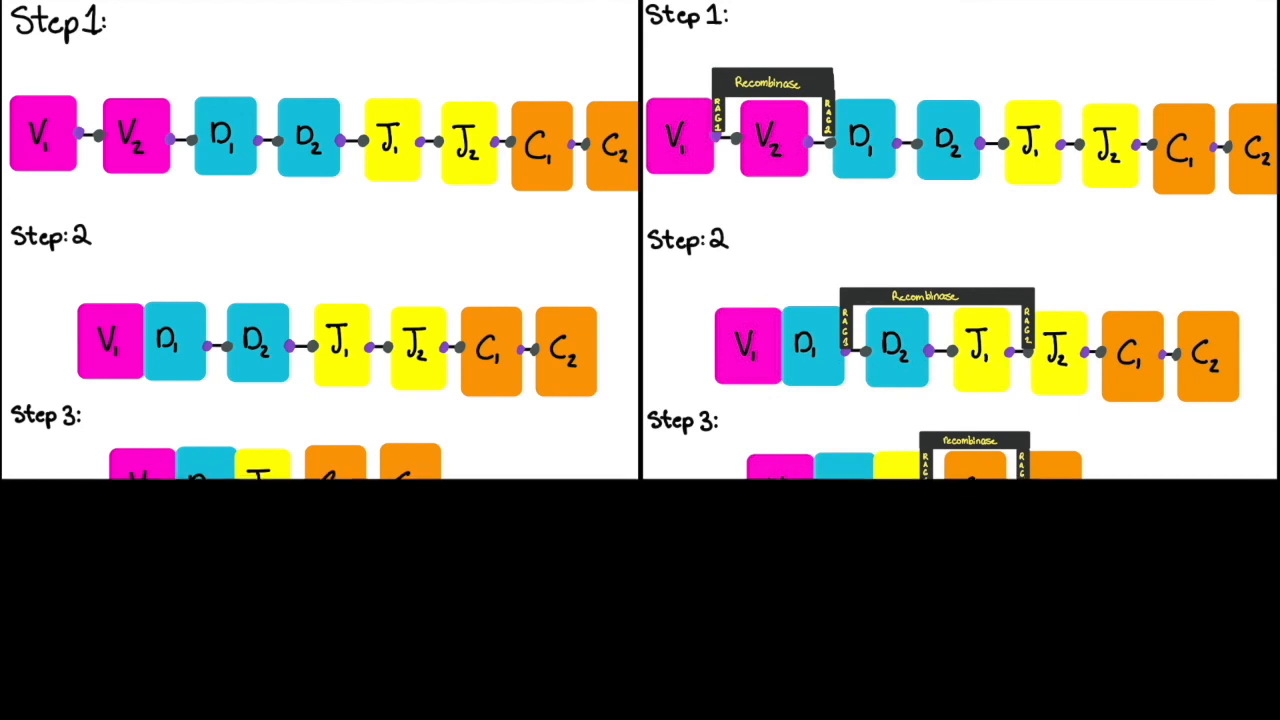